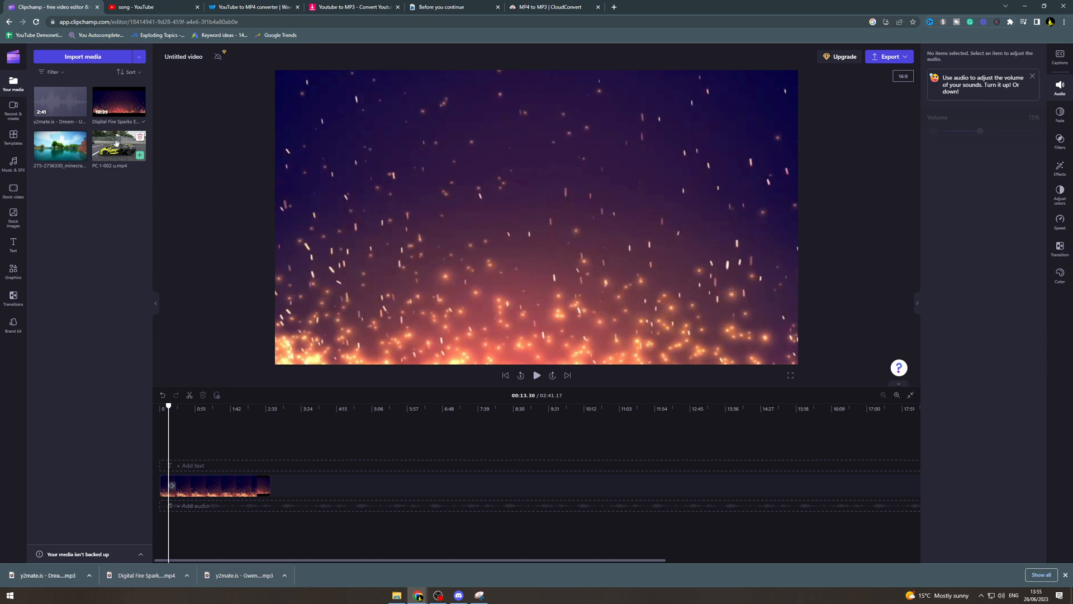
# Drag the PC 1-002 racing car clip onto the timeline above the Digital Fire Sparks track.
pyautogui.moveTo(118, 146); pyautogui.dragTo(250, 455)
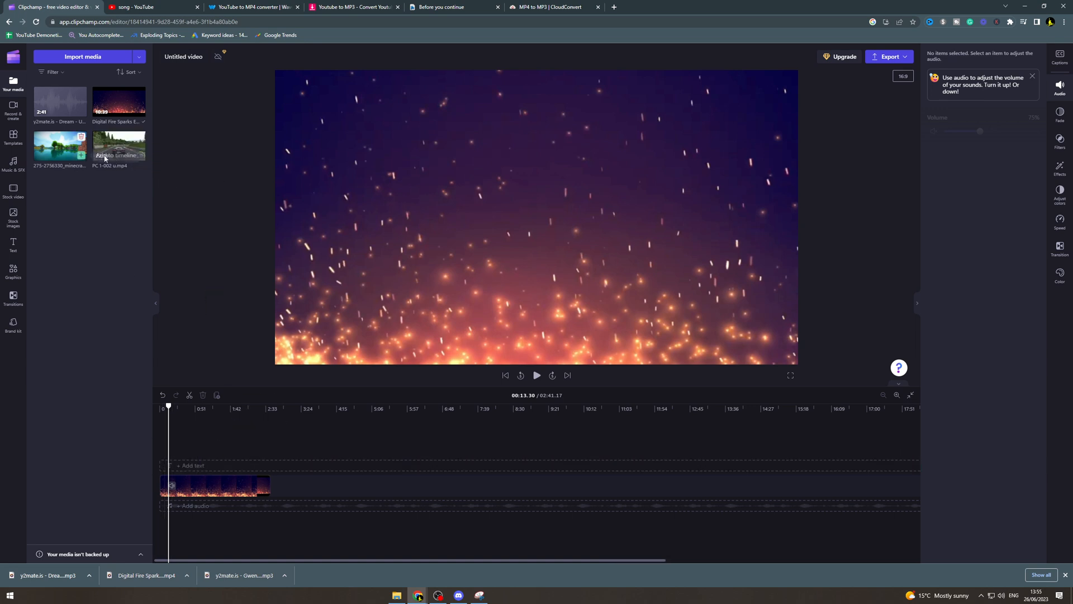
pyautogui.moveTo(118, 146); pyautogui.dragTo(260, 465)
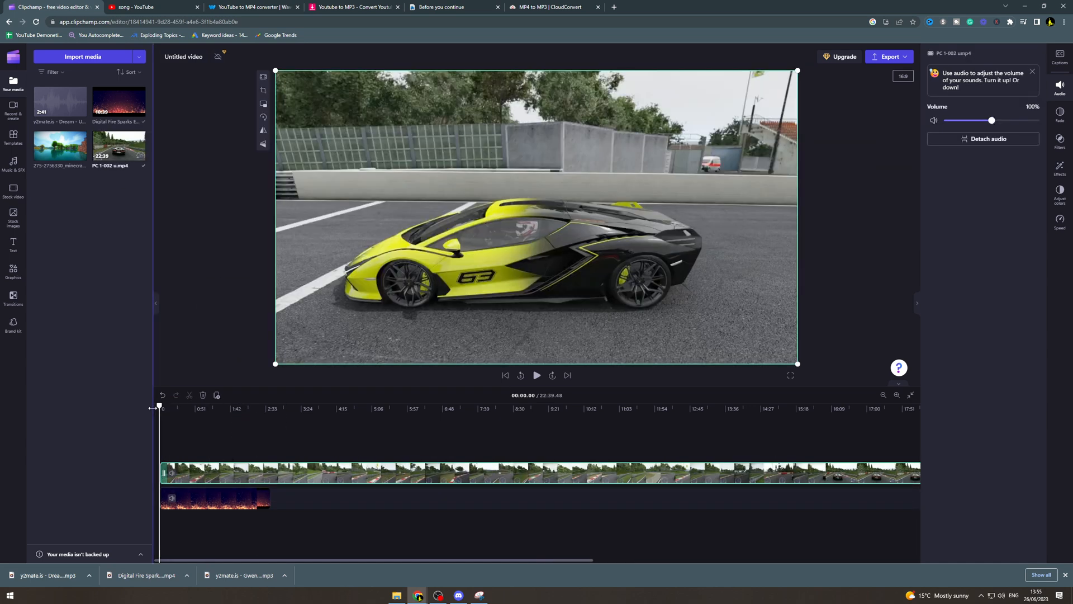
# Play the combined clips, return near the start, and select the racing car clip in the preview.
pyautogui.click(536, 375)
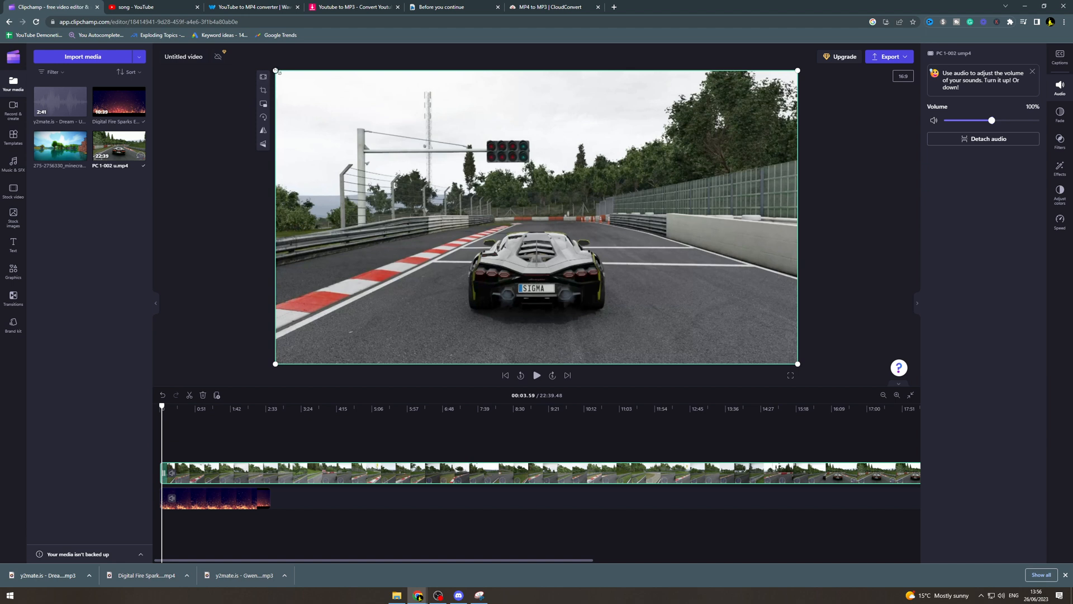
pyautogui.moveTo(277, 68)
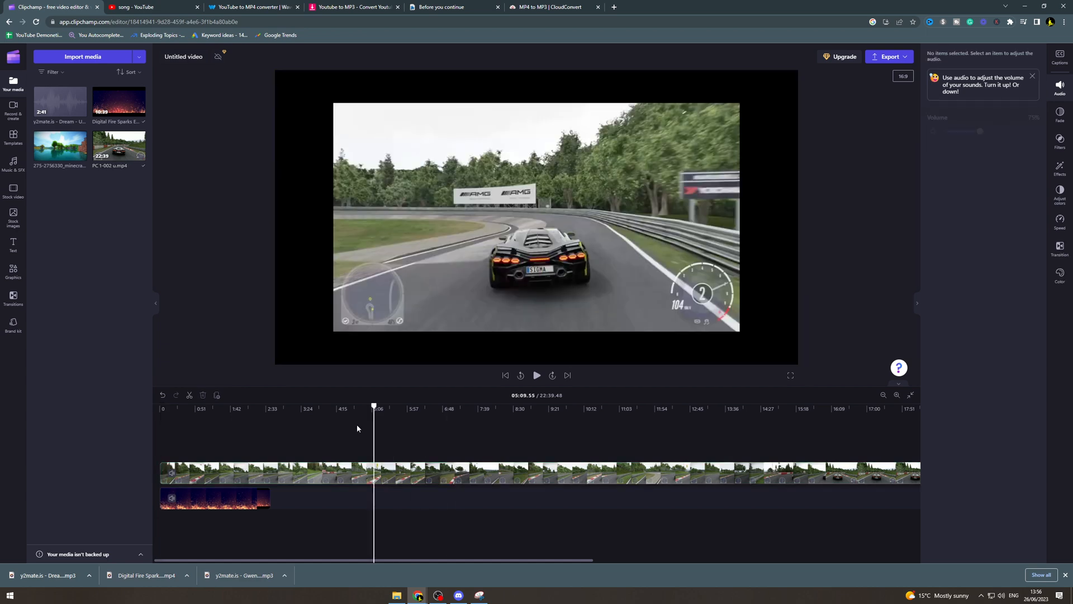
pyautogui.click(536, 375)
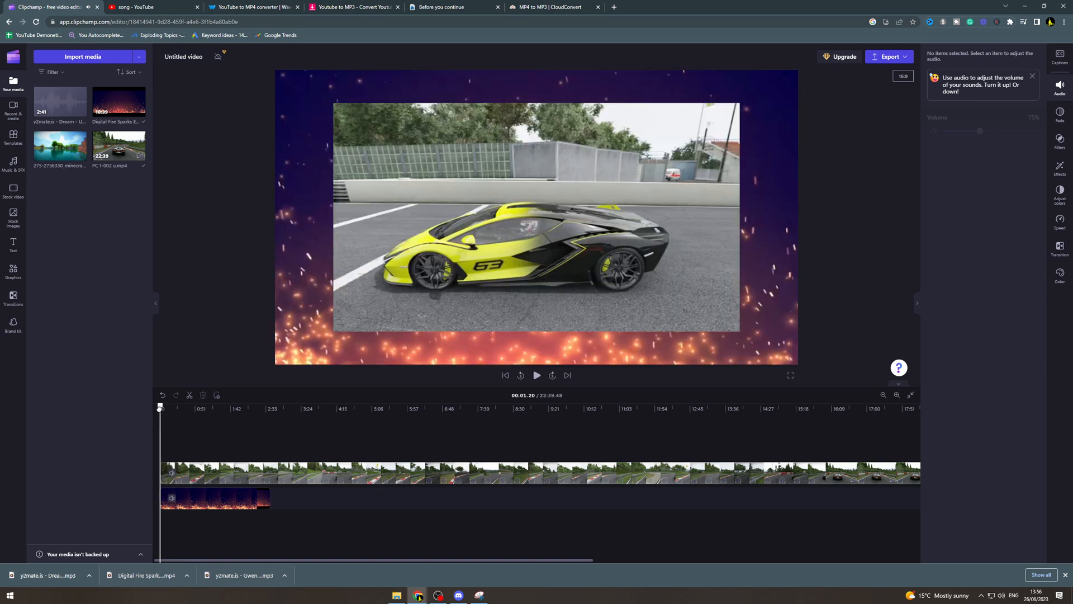
pyautogui.click(537, 375)
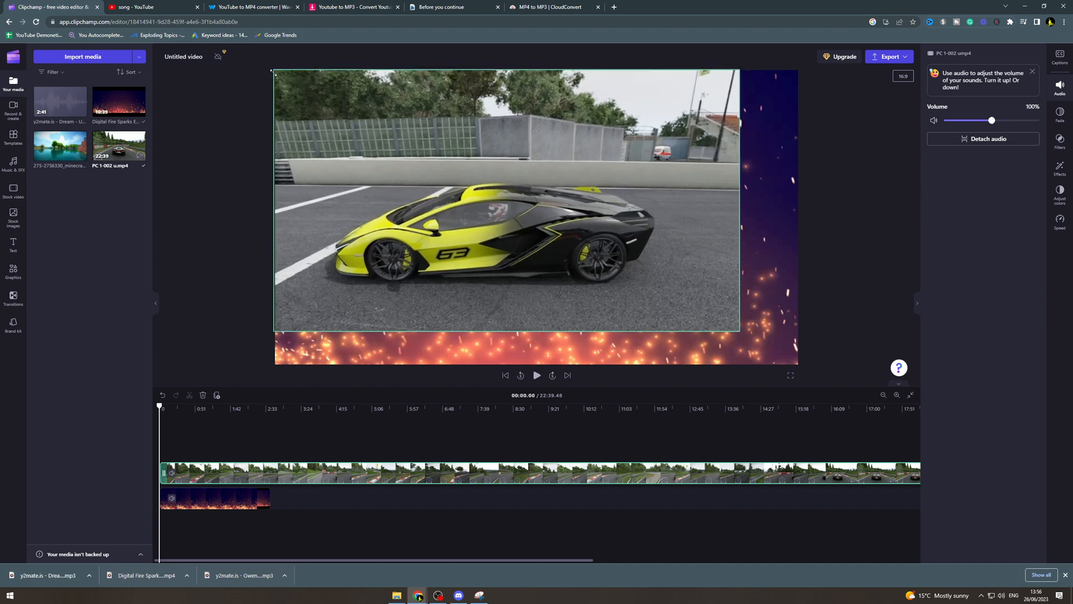
# Crop the racing car clip, then undo the crop so it fills the frame.
pyautogui.click(506, 206)
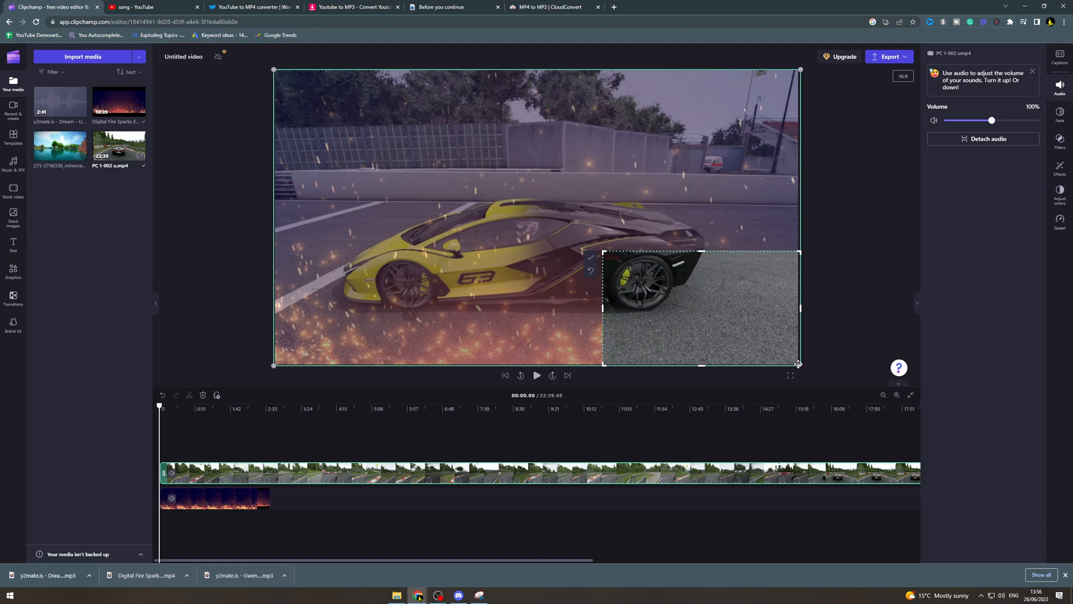
pyautogui.click(536, 375)
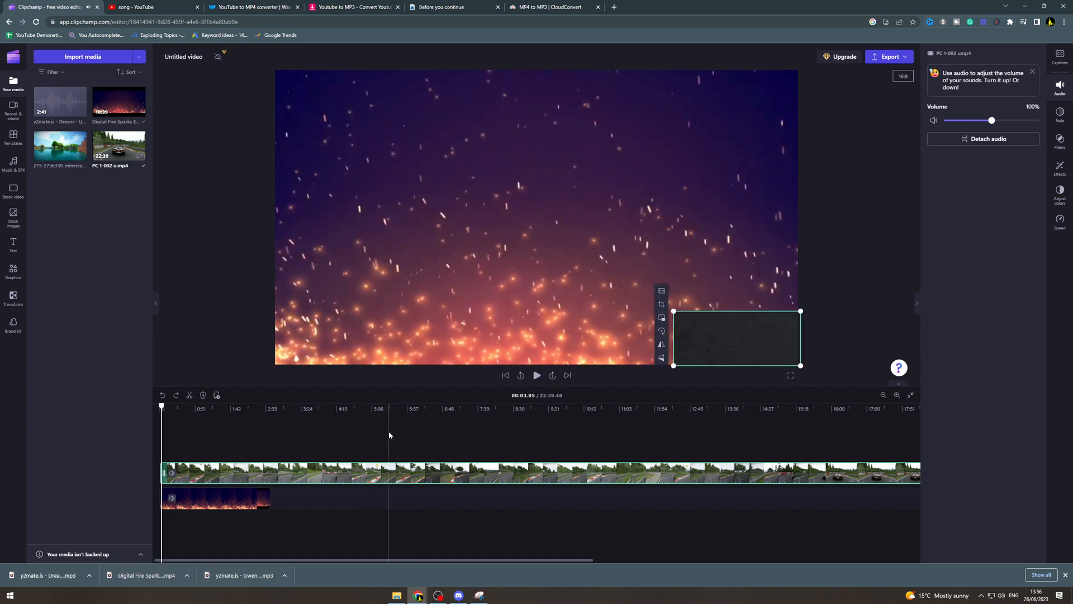
pyautogui.click(268, 408)
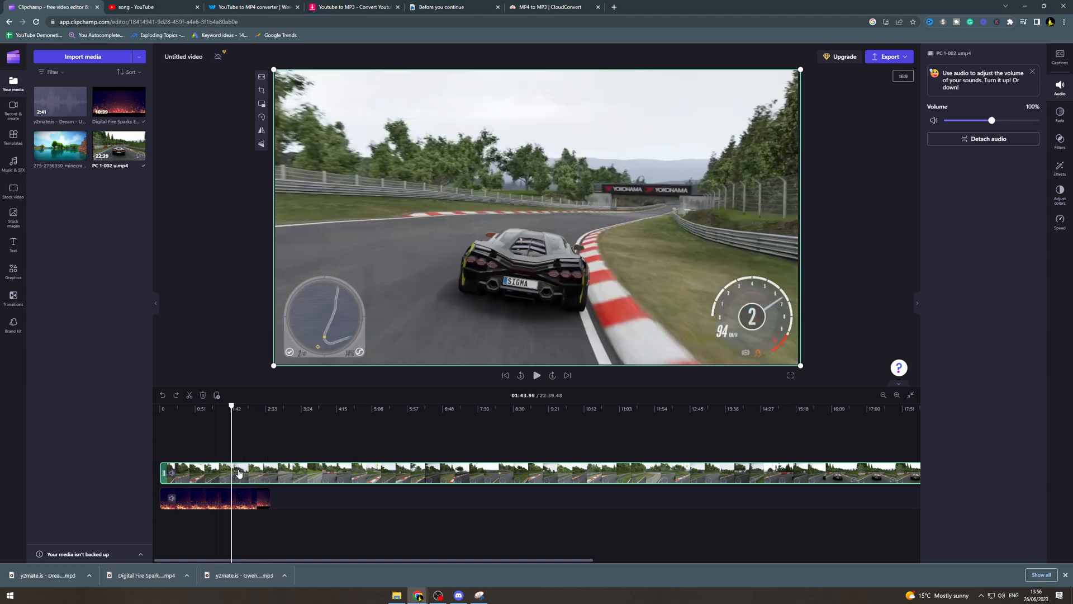
# Show the Filters and Effects lists for the reselected racing car clip.
pyautogui.click(1060, 85)
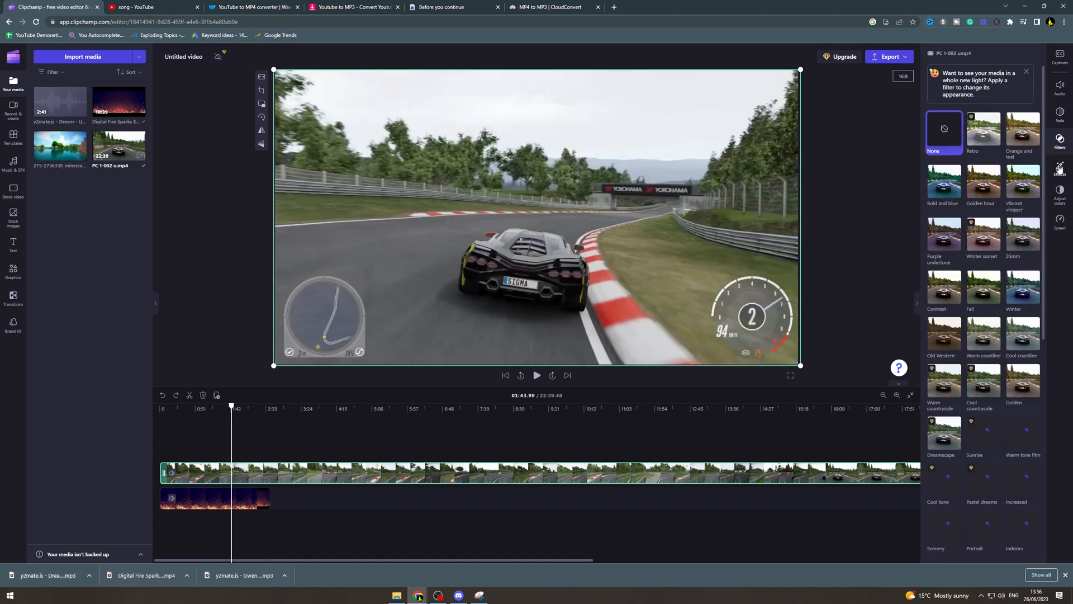
pyautogui.click(1059, 167)
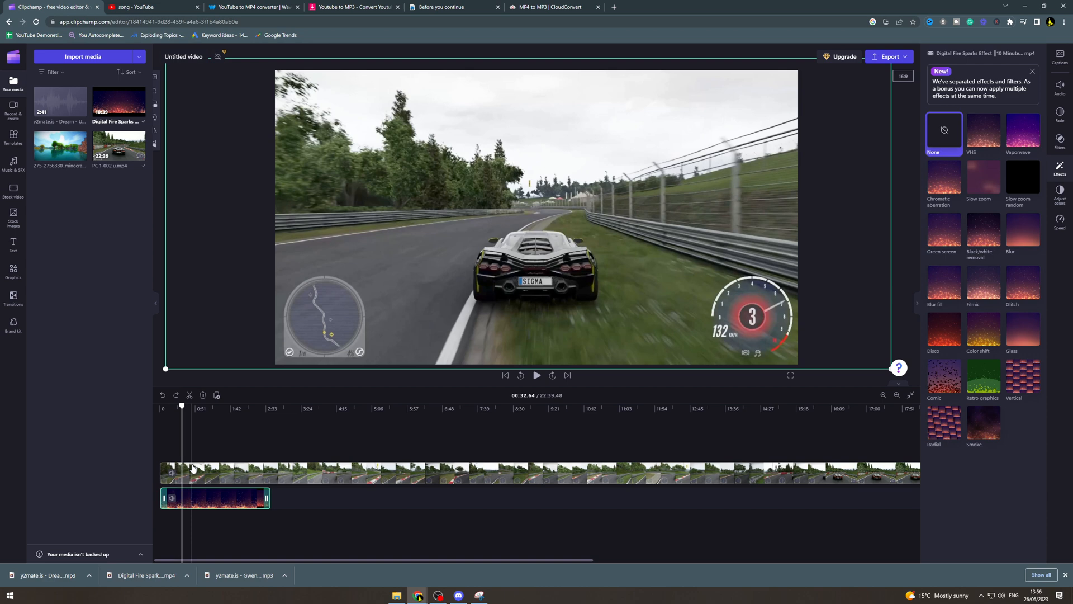
pyautogui.click(226, 473)
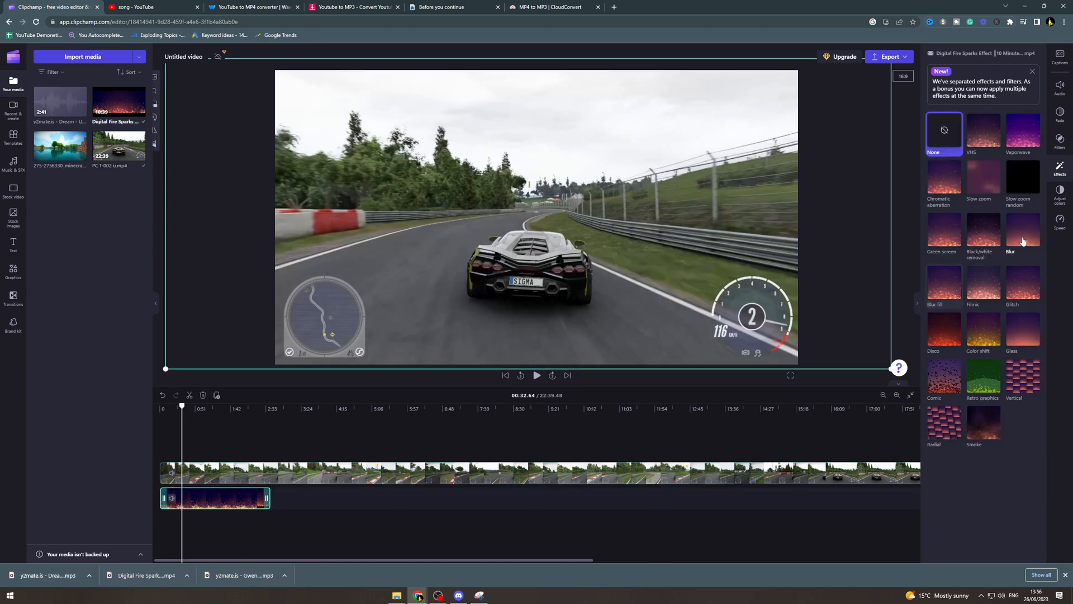
pyautogui.click(1023, 232)
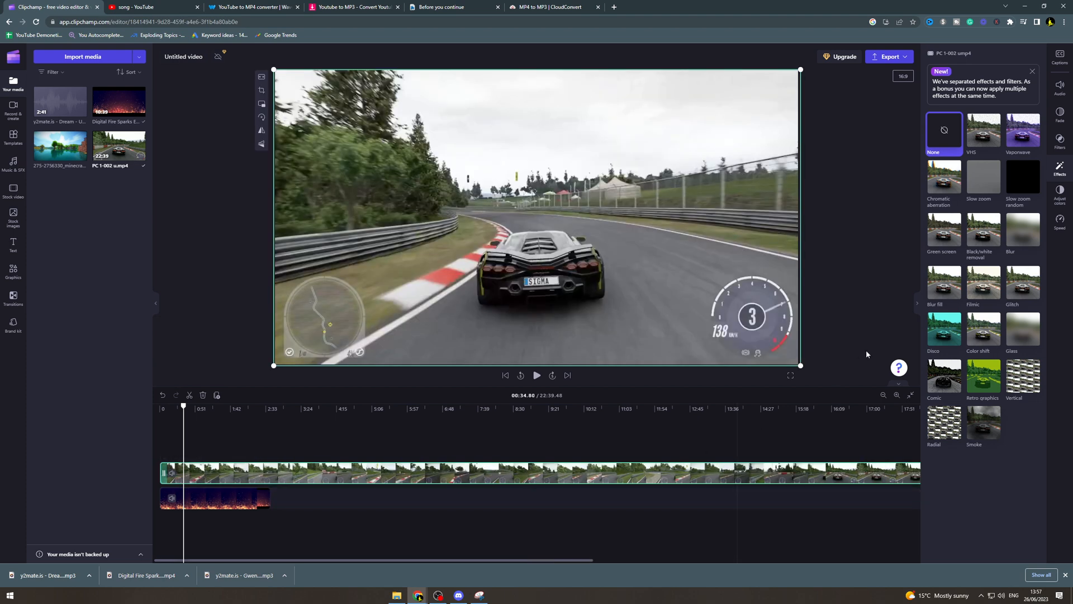
# In Adjust colors, give the racing car clip a Lighten blend mode, then start cropping it.
pyautogui.click(1059, 192)
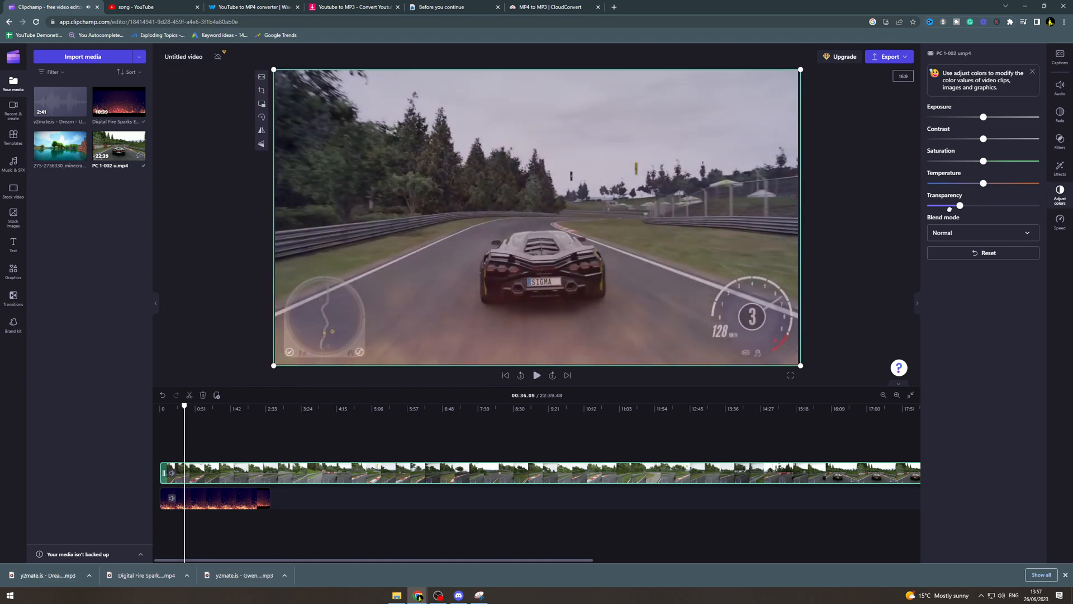
pyautogui.click(982, 233)
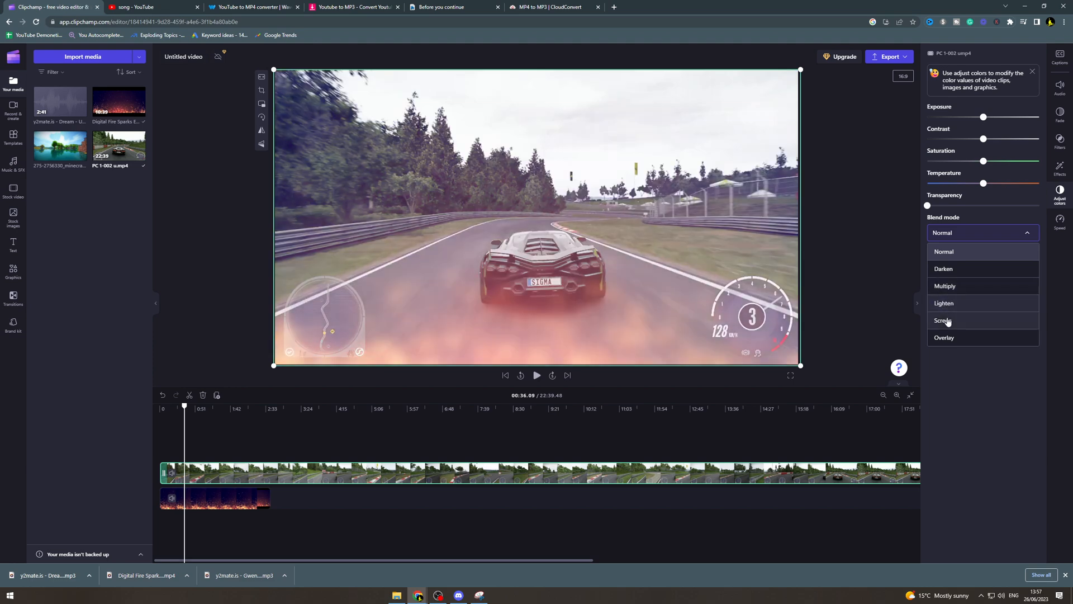
pyautogui.click(944, 303)
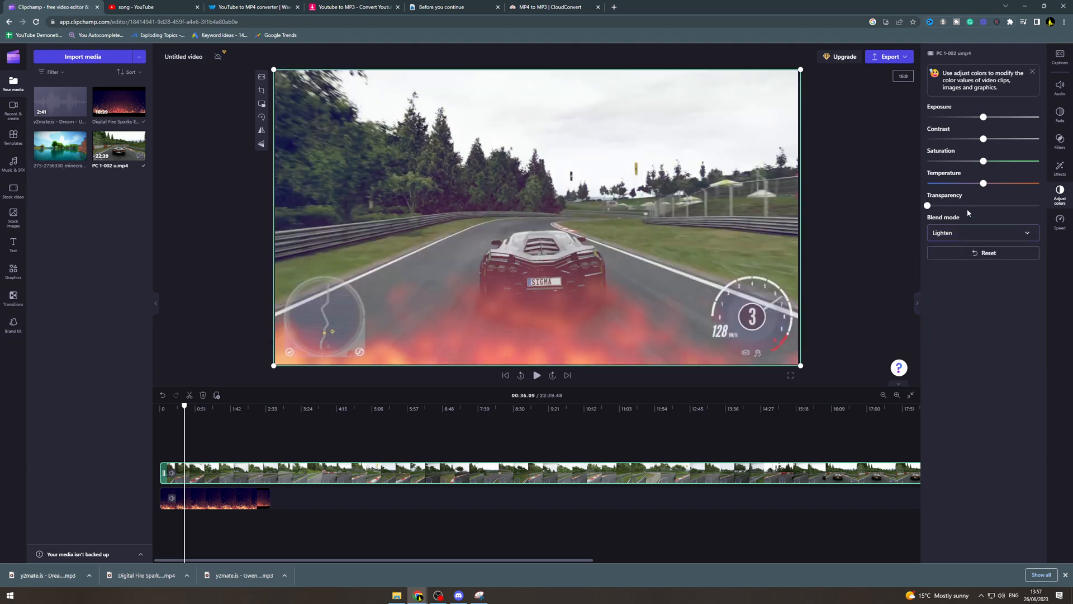
pyautogui.click(536, 375)
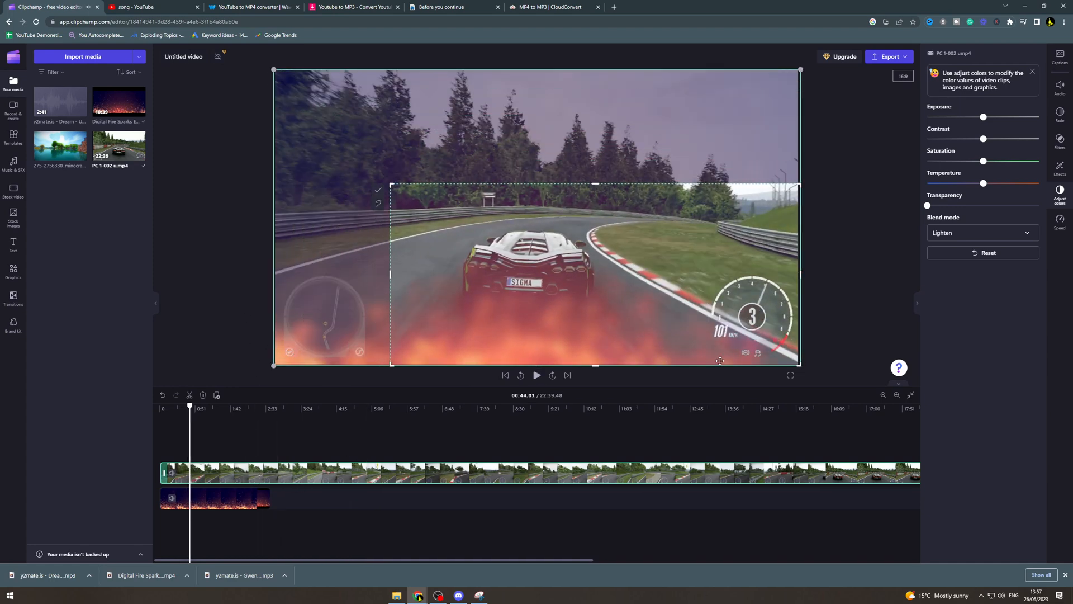
# Apply the crop to the racing car clip, leaving a smaller centred window.
pyautogui.click(537, 375)
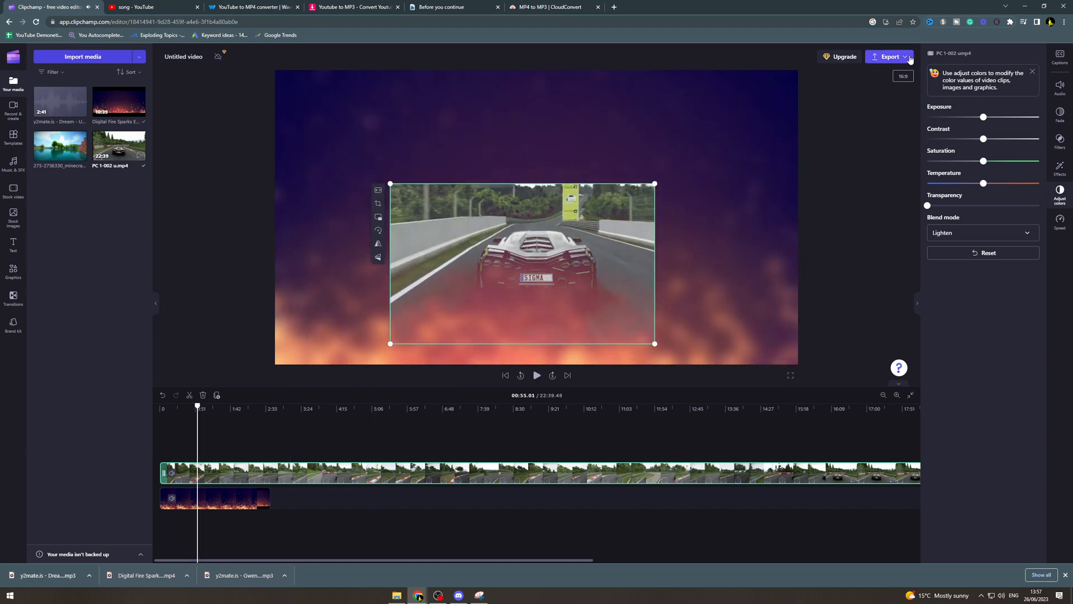
# Export the video at 1080p quality.
pyautogui.click(889, 56)
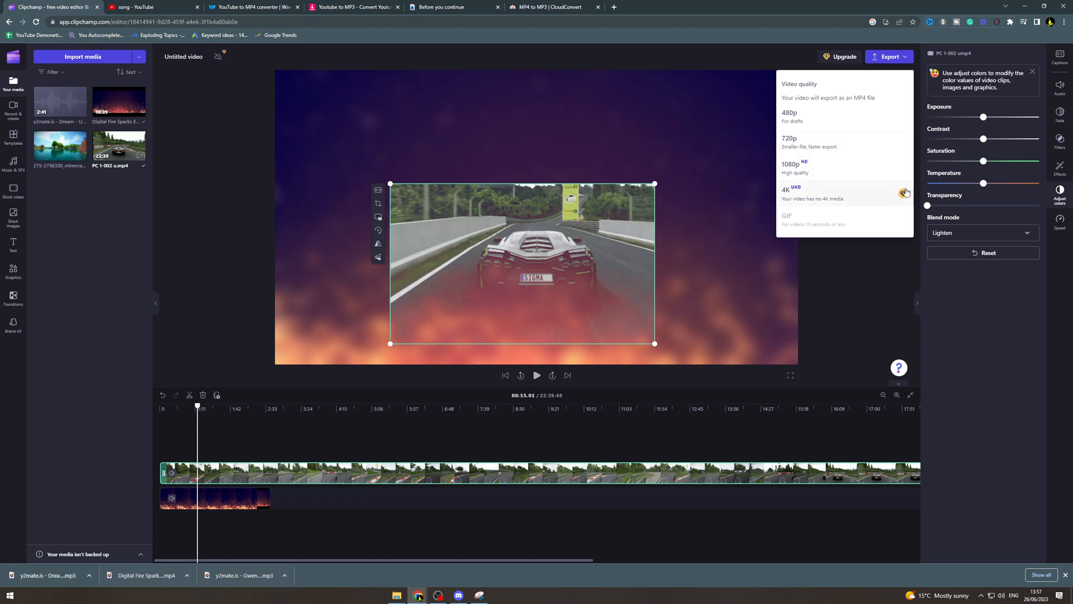
pyautogui.moveTo(814, 165)
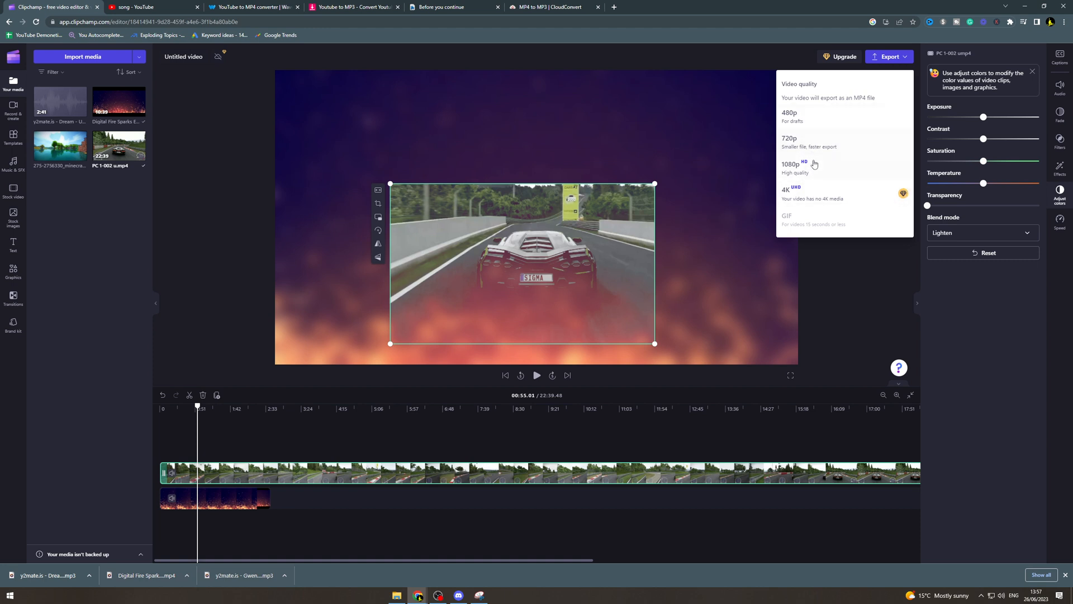
pyautogui.click(790, 165)
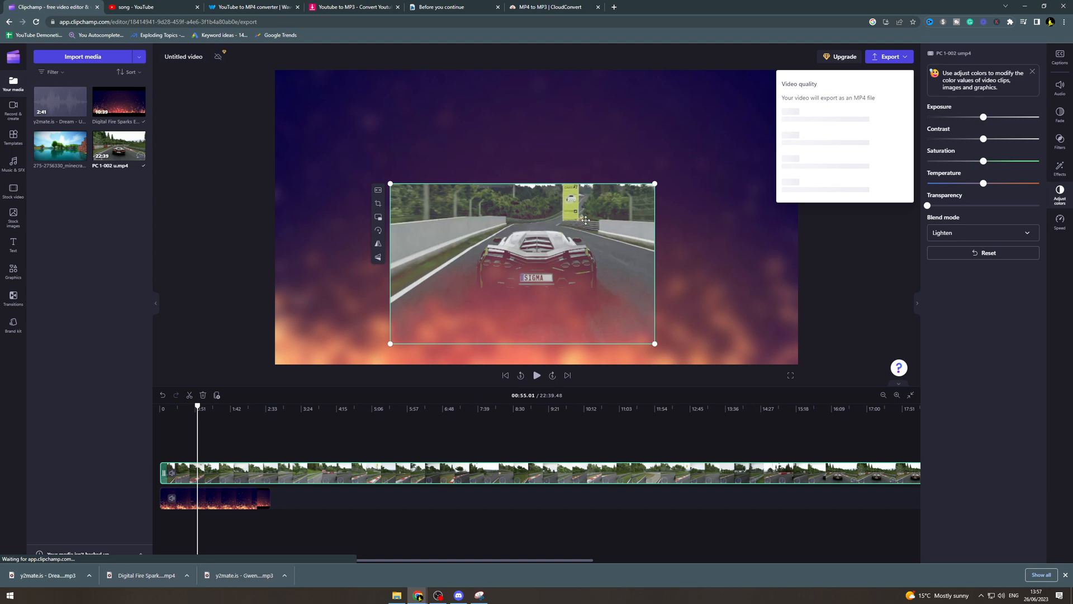
pyautogui.click(889, 57)
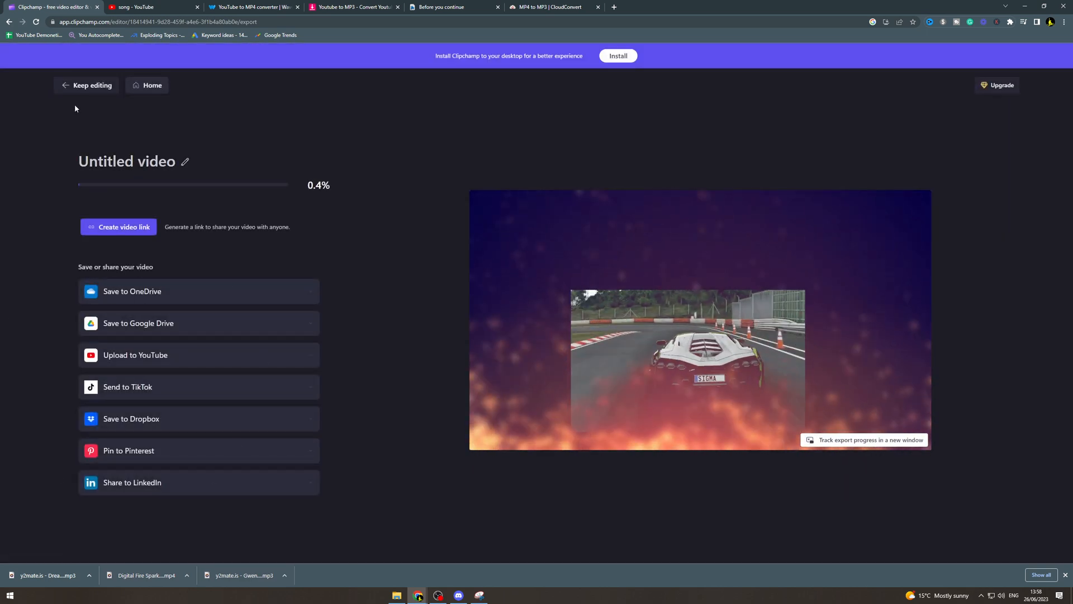
# Choose Keep editing and confirm cancelling the running export.
pyautogui.click(92, 85)
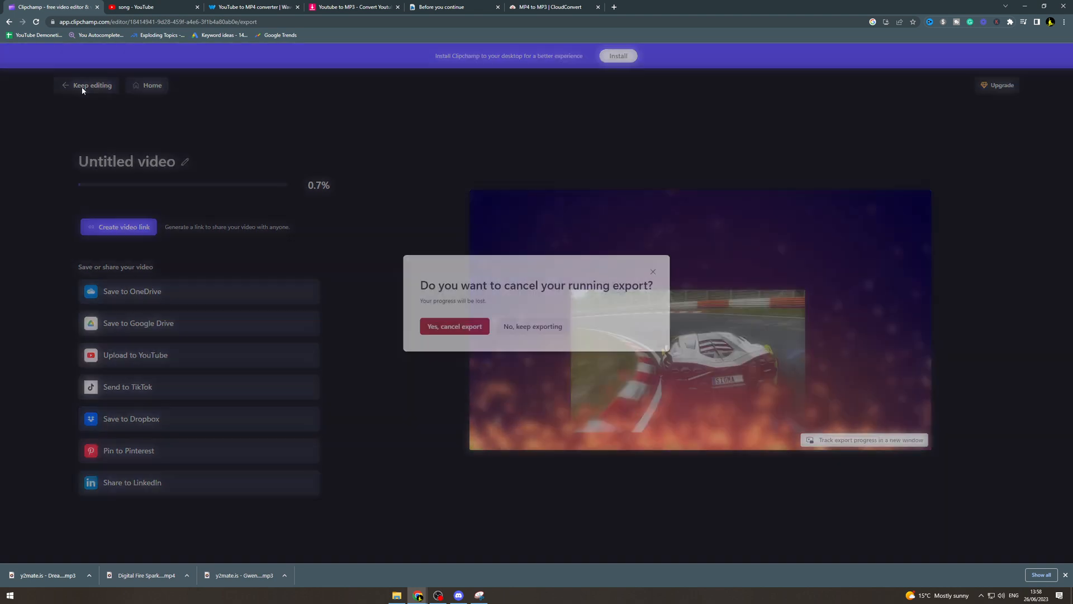
pyautogui.click(454, 326)
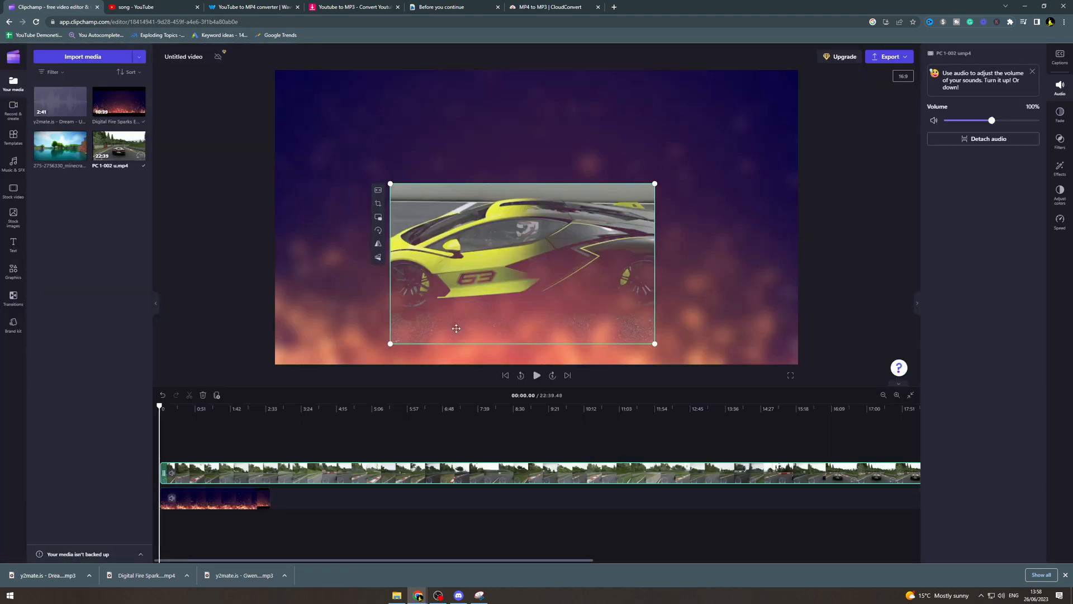